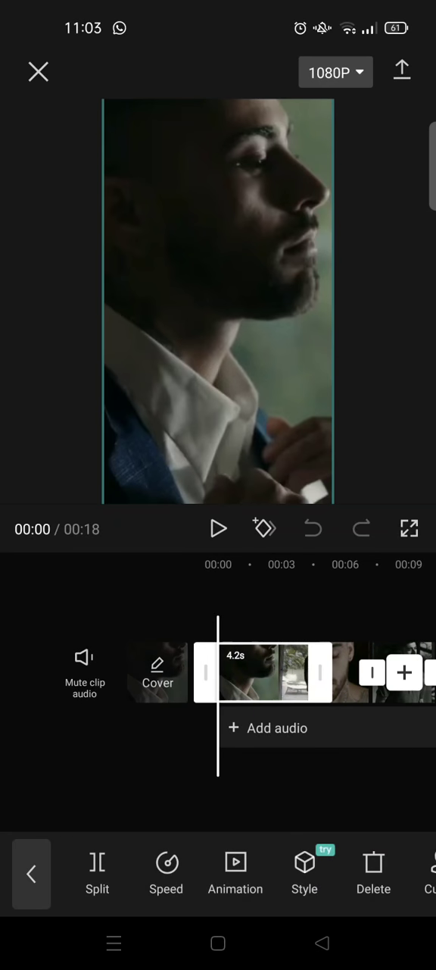
In Adjust, pick Brightness, drag it to the minimum and apply it to all clips.
scroll(left, 3)
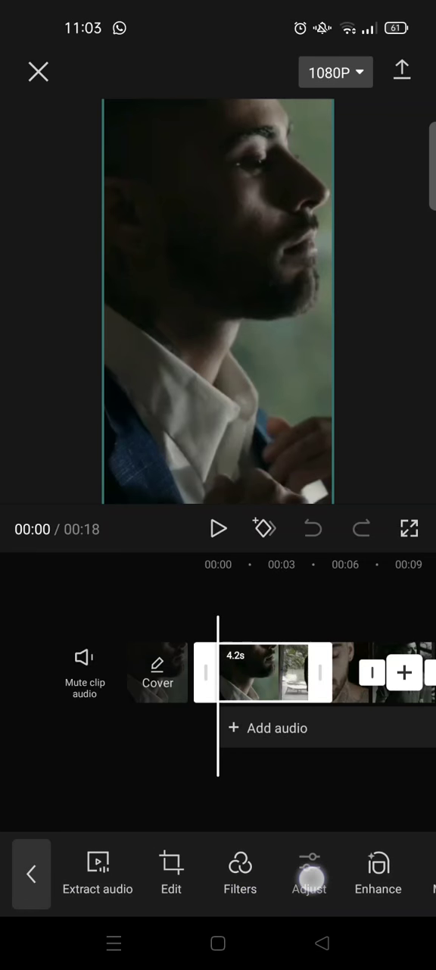
click(309, 873)
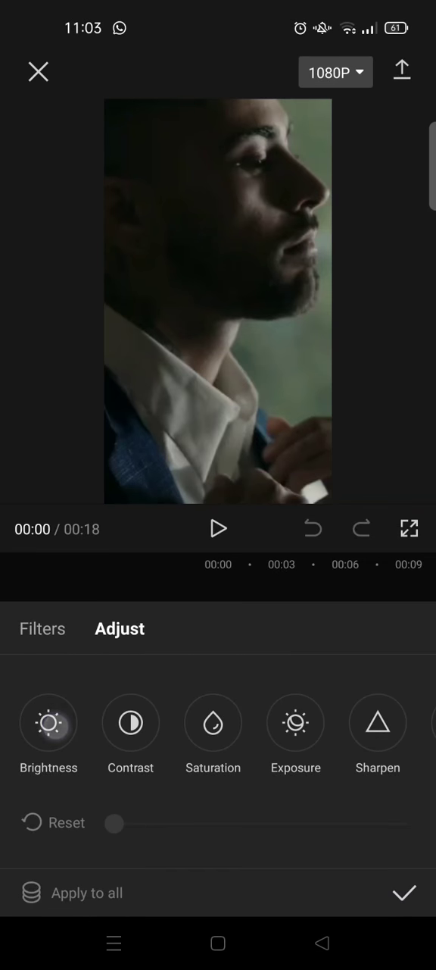
drag(113, 824, 260, 824)
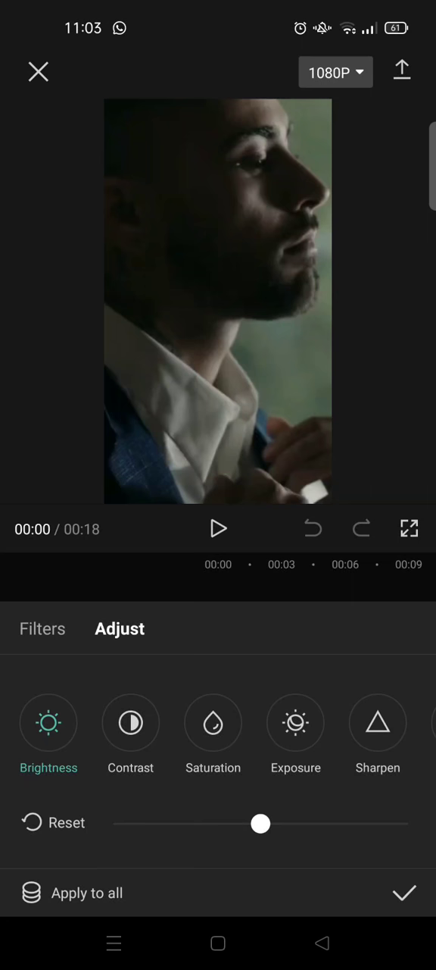
drag(261, 824, 115, 824)
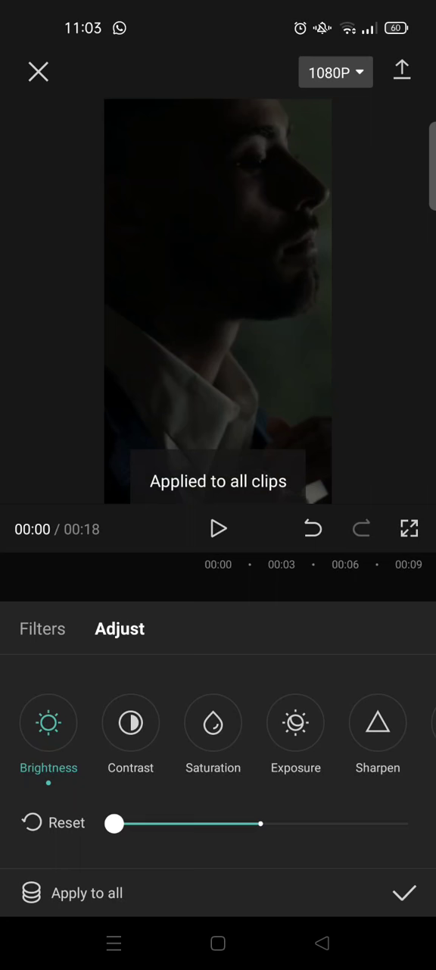
click(405, 893)
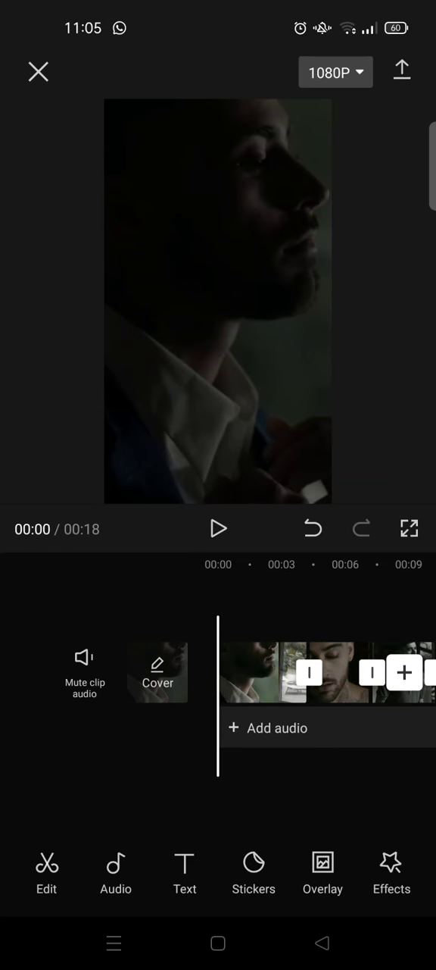
Reopen Adjust to check the brightness slider, then move the playhead to about 00:07.
click(265, 672)
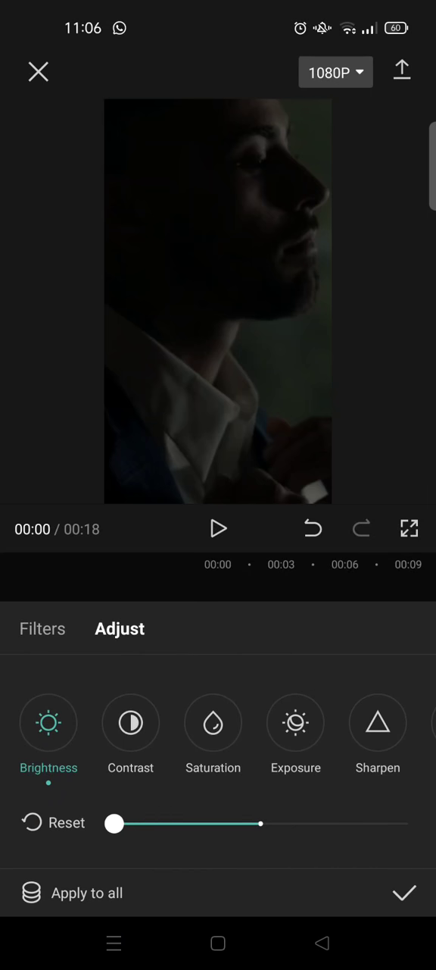
drag(114, 824, 406, 824)
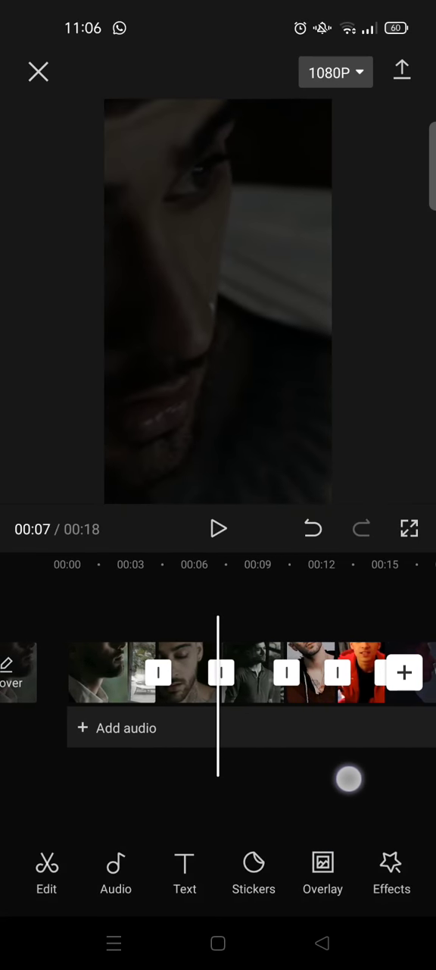
Return the playhead to 00:00 and start the full-screen preview.
click(250, 672)
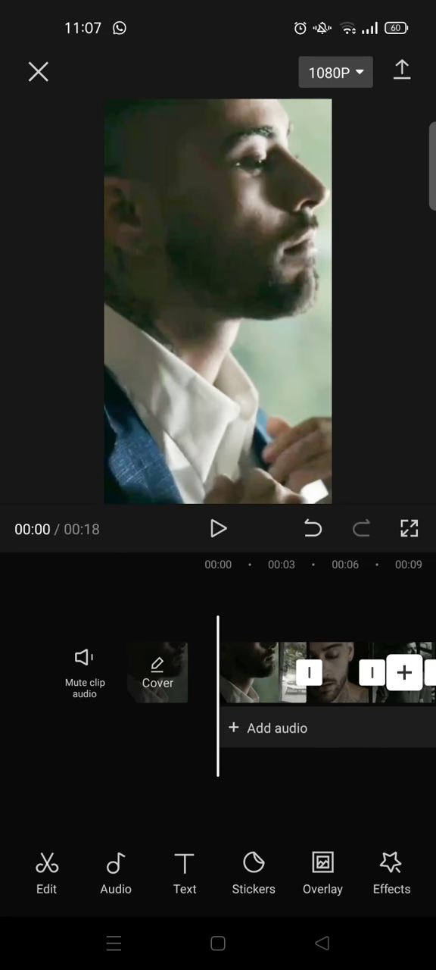
click(409, 527)
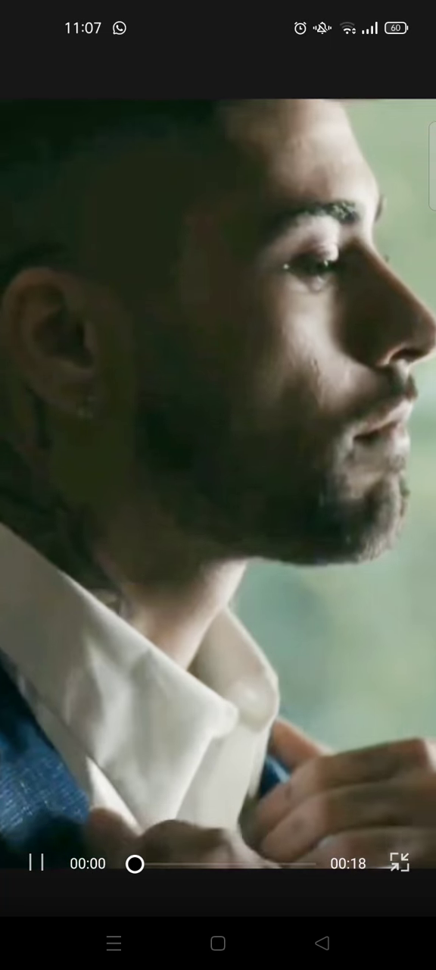